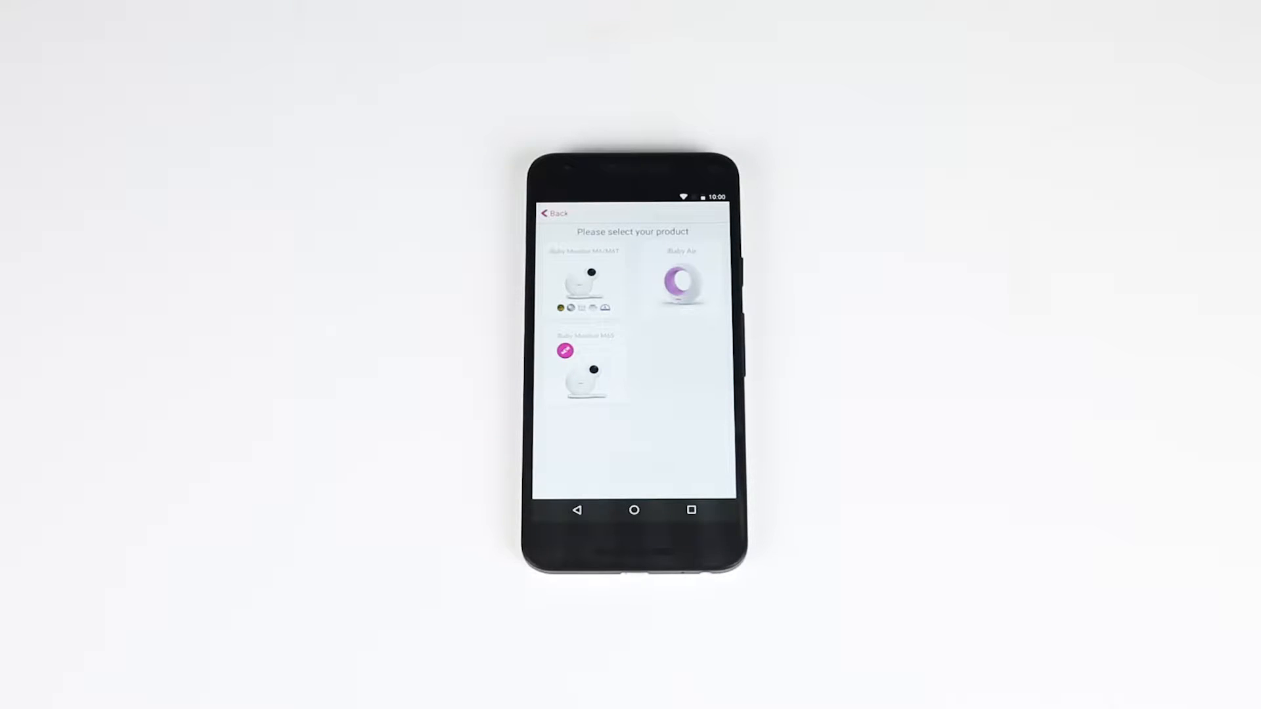
Step: Select iBaby Air as the product and confirm the device light is blue
click(681, 282)
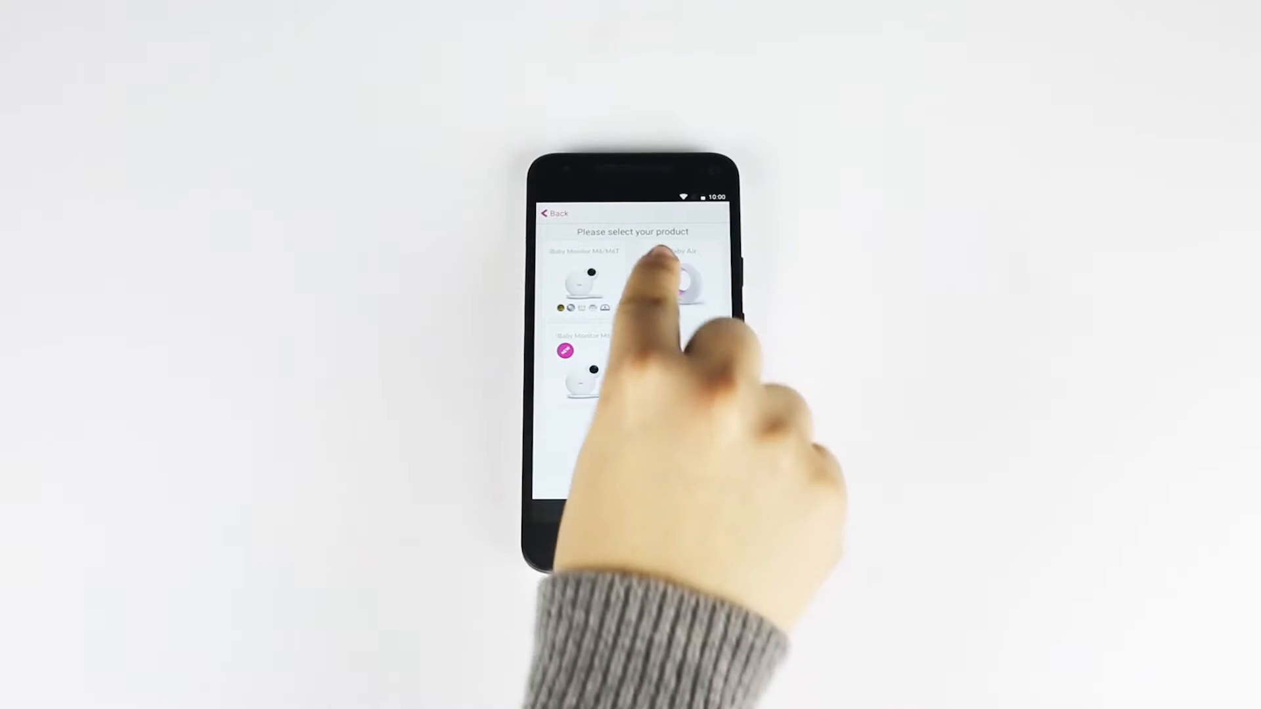
click(670, 277)
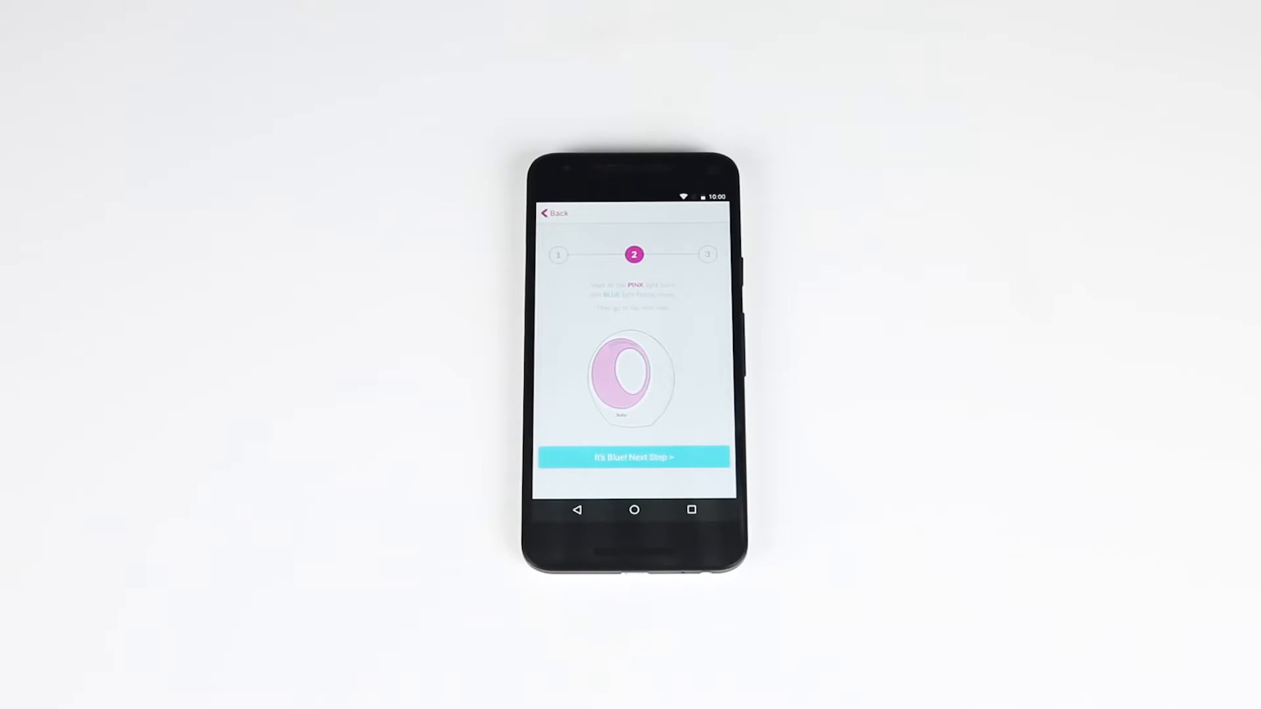
click(634, 457)
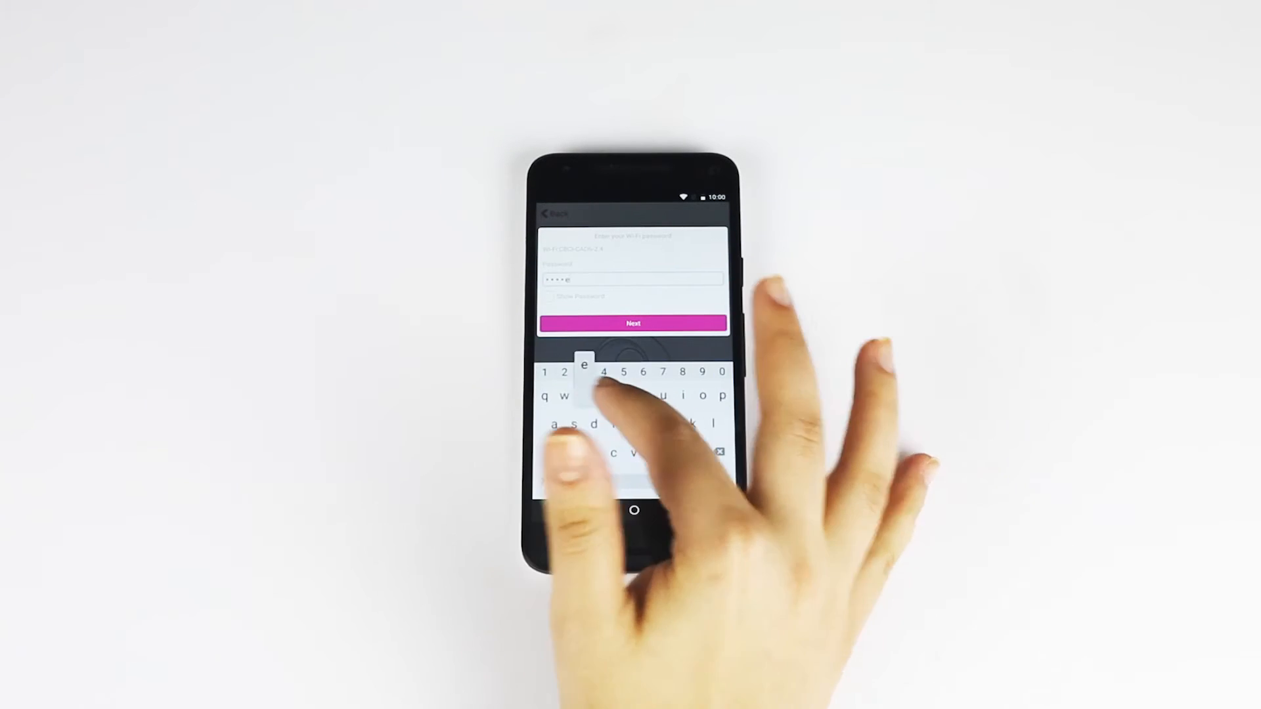
Step: Enter the Wi-Fi network password and submit it
text(i)
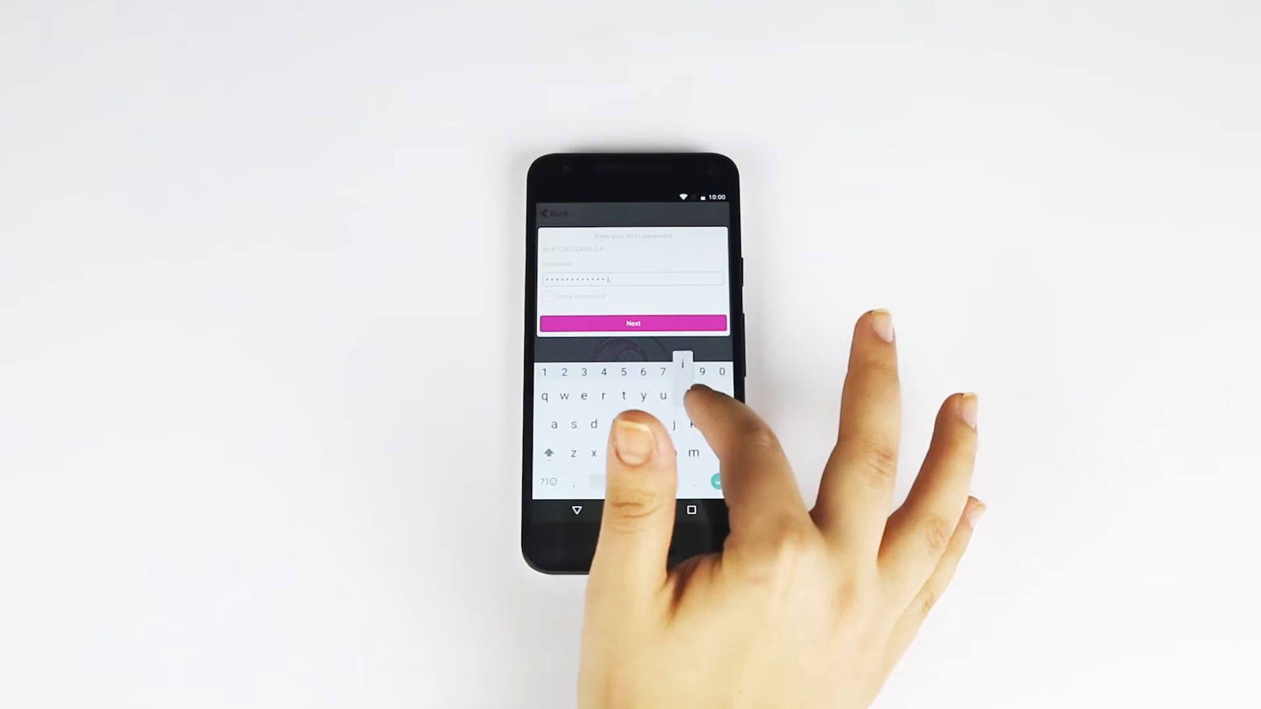
click(632, 323)
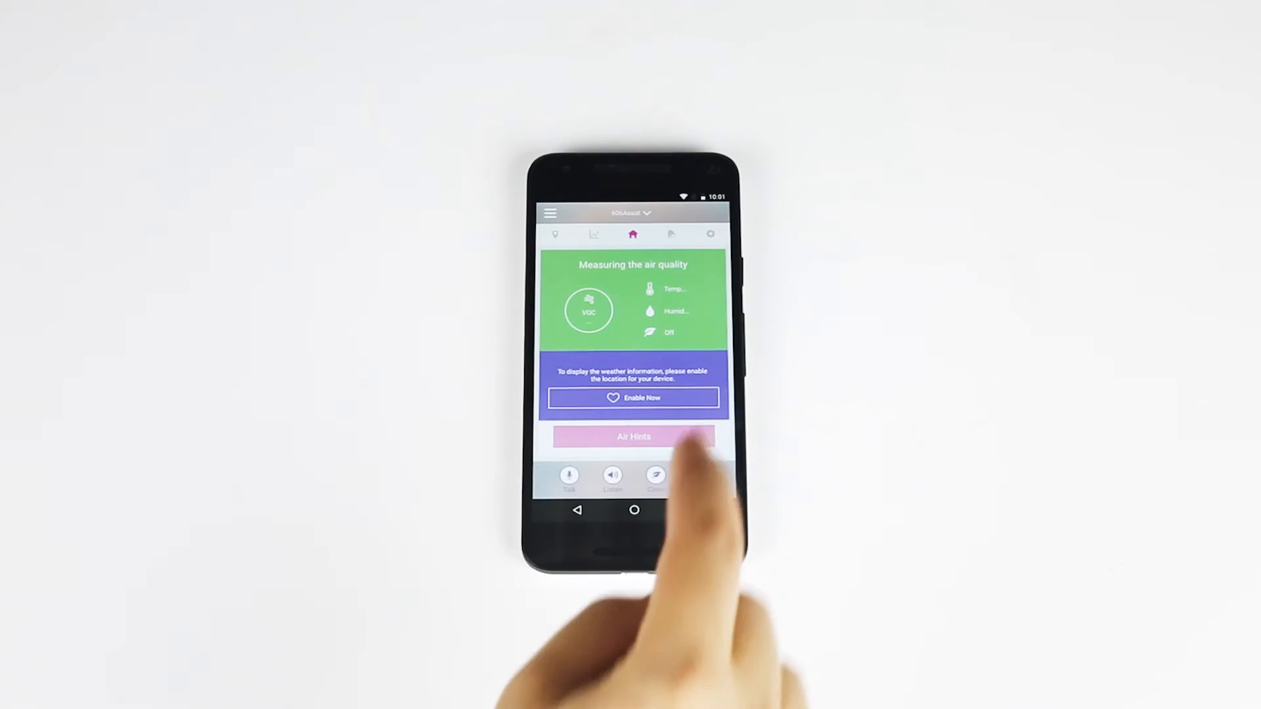
Step: Enable location in the weather panel to show the San Jose forecast
click(633, 397)
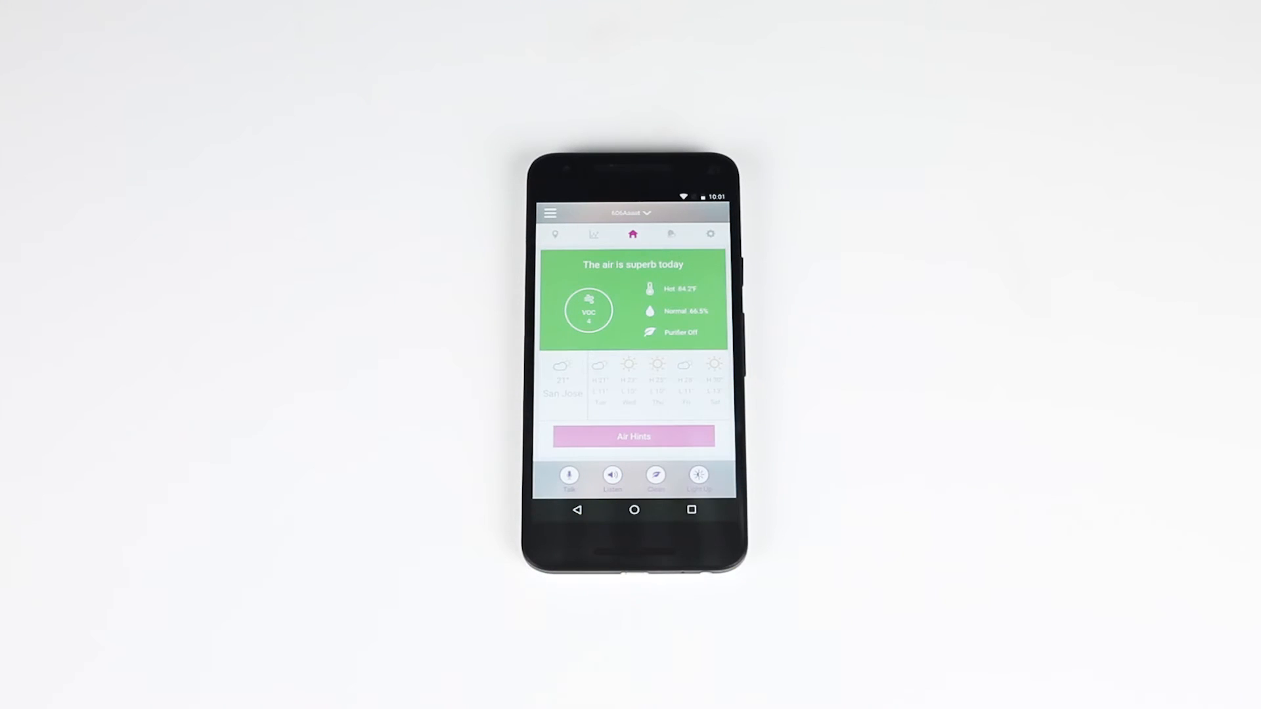